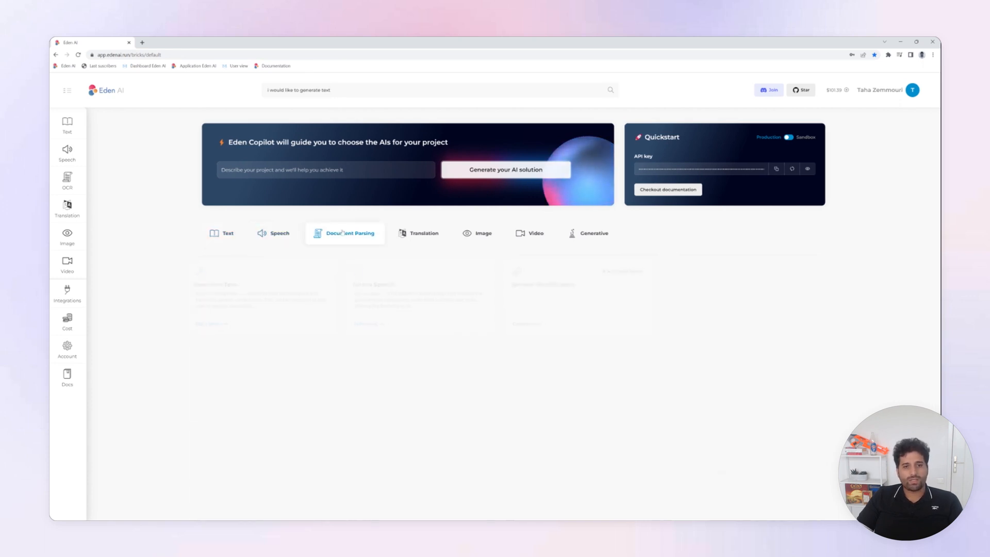
Show the Translation, Video and Generative feature cards, then open the Invoice Parser feature
click(424, 233)
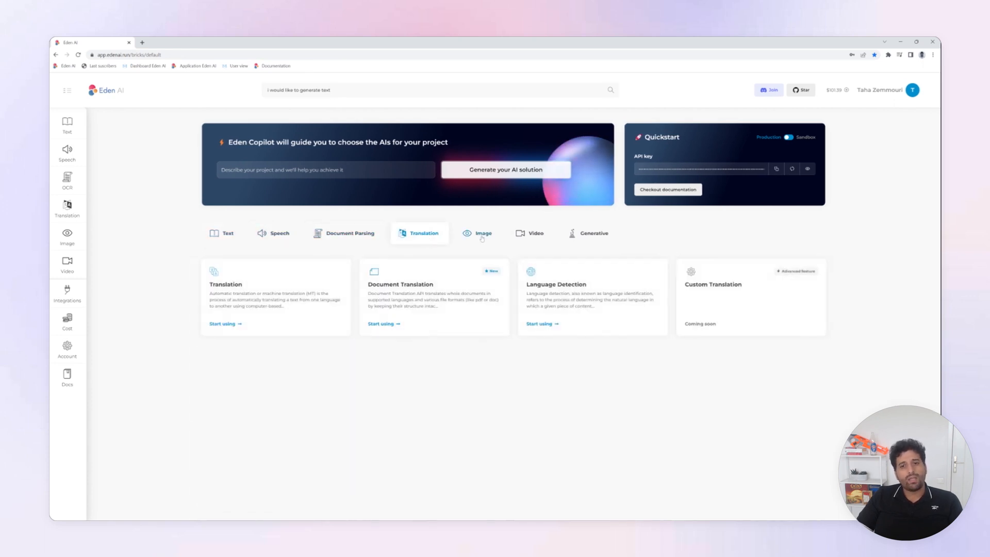
click(534, 233)
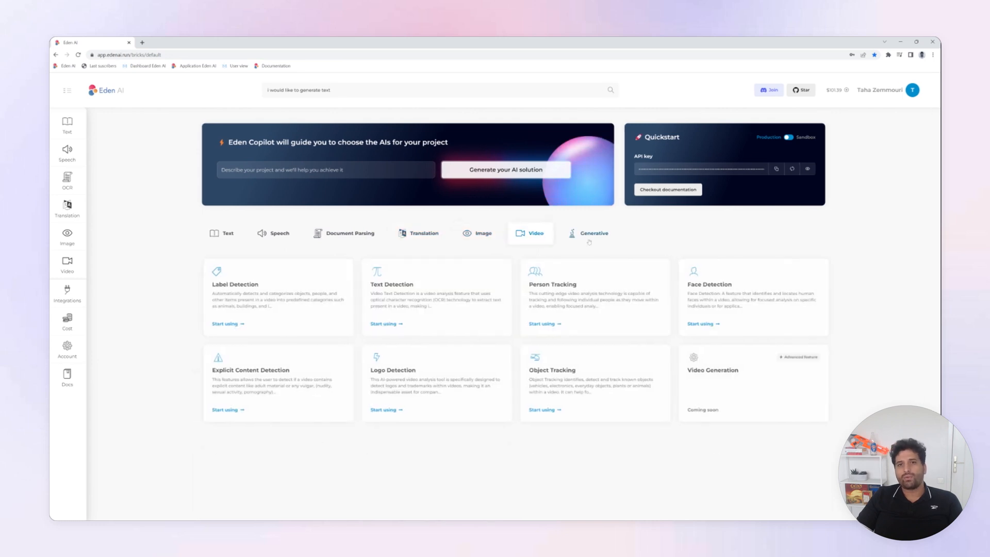
click(592, 233)
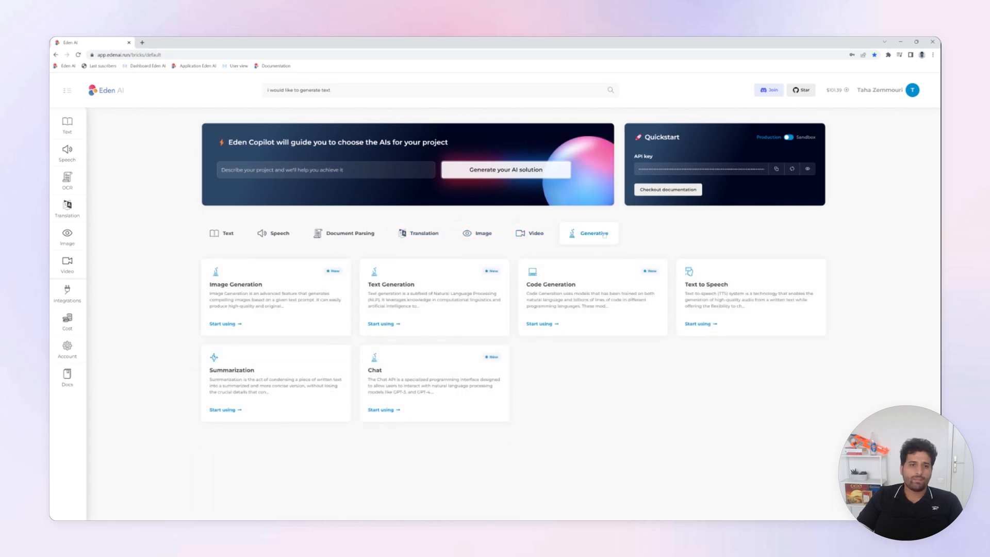
click(344, 233)
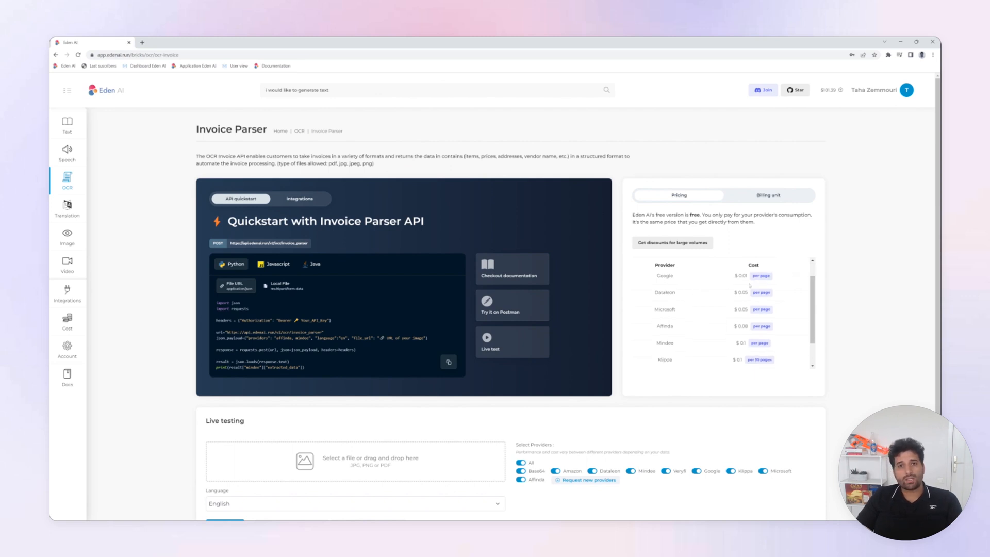
scroll(down, 3)
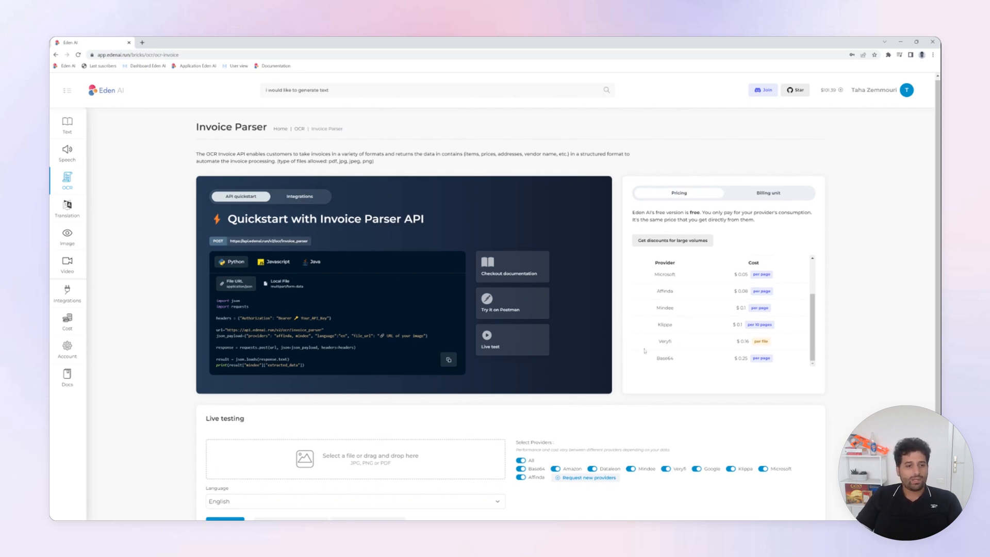
scroll(down, 3)
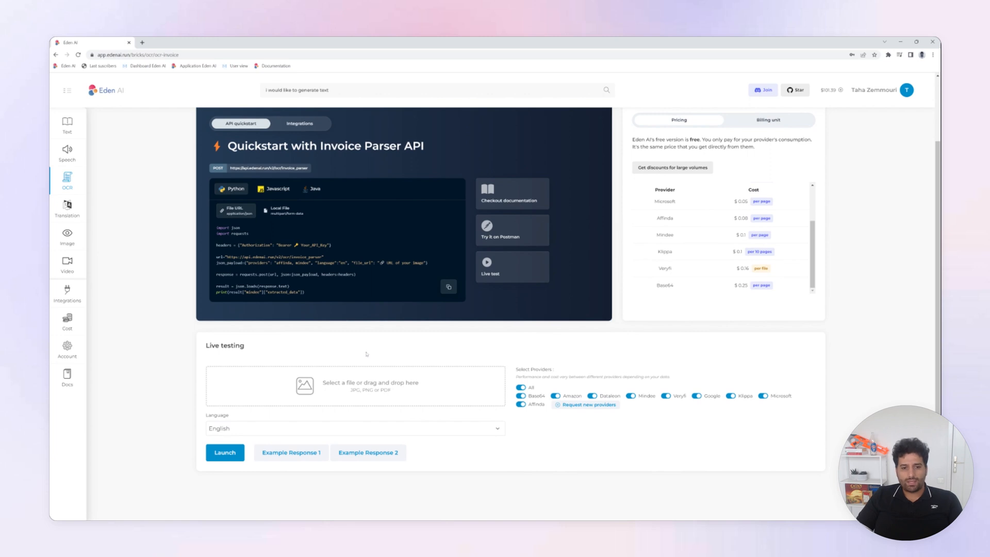
scroll(down, 3)
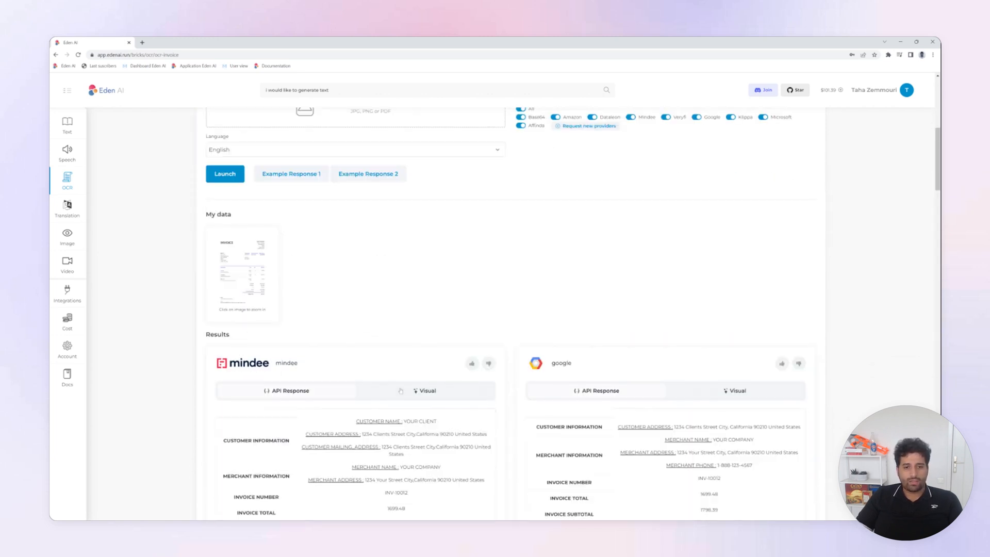
scroll(down, 3)
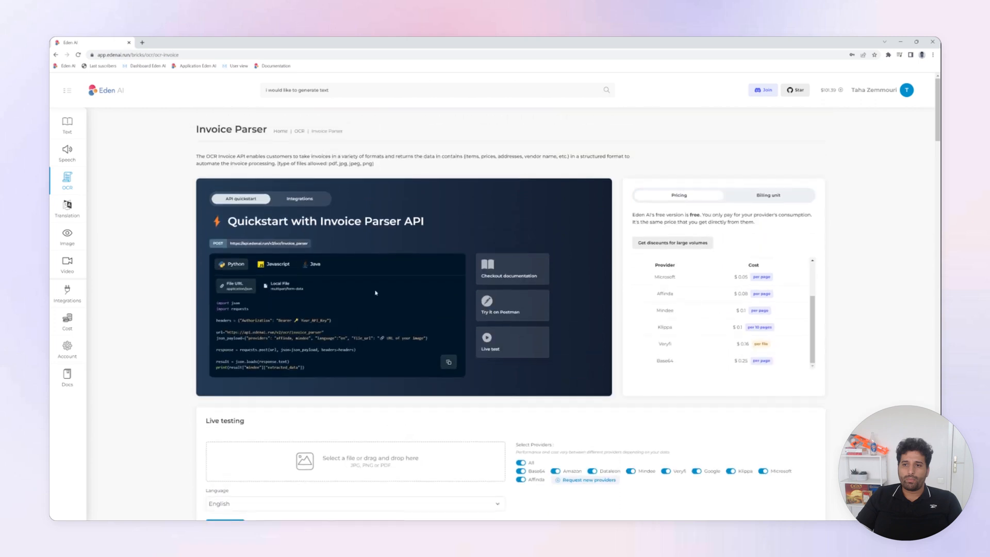
mouse_move(376, 293)
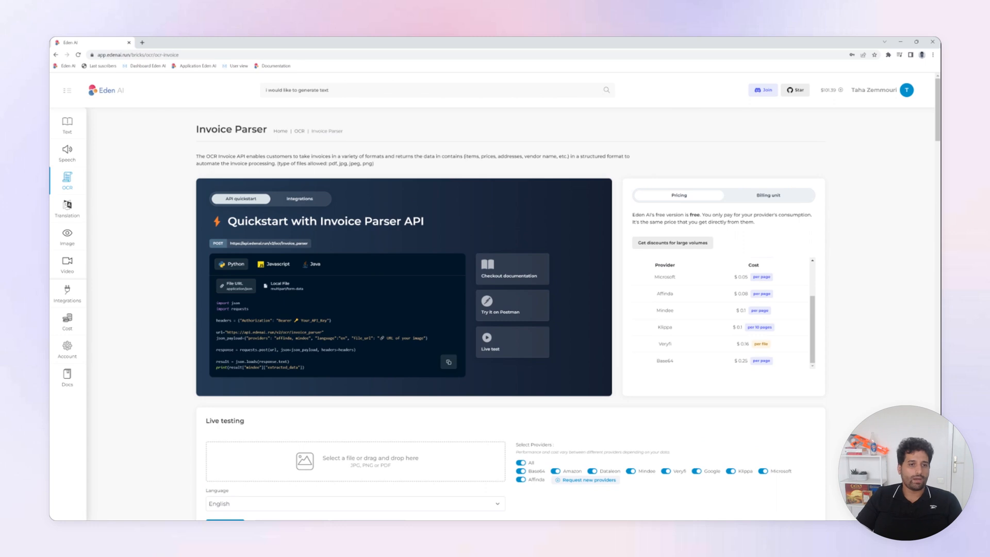
View the Invoice Parser integrations (Make, Zapier, Bubble, Retool), then move to the Text Generation page
click(300, 198)
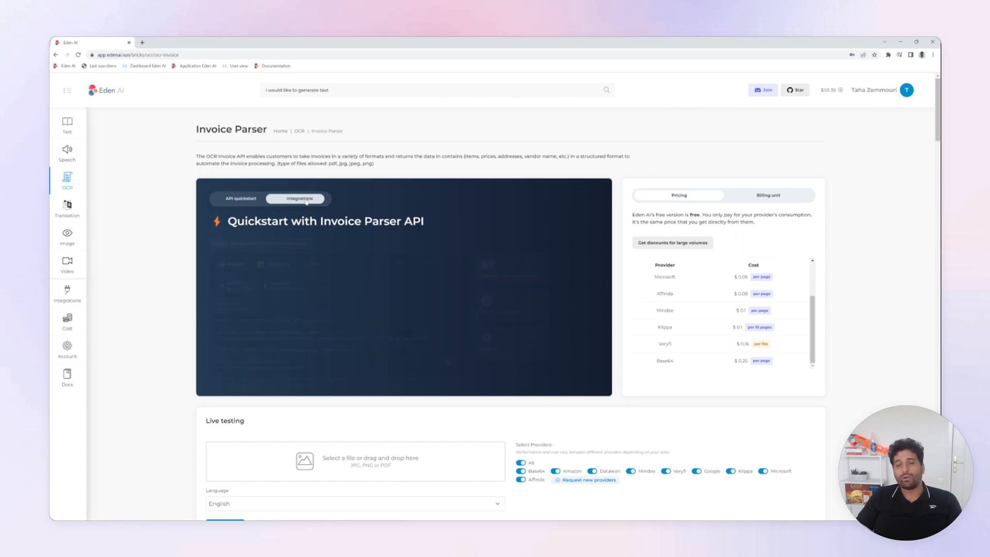
click(298, 198)
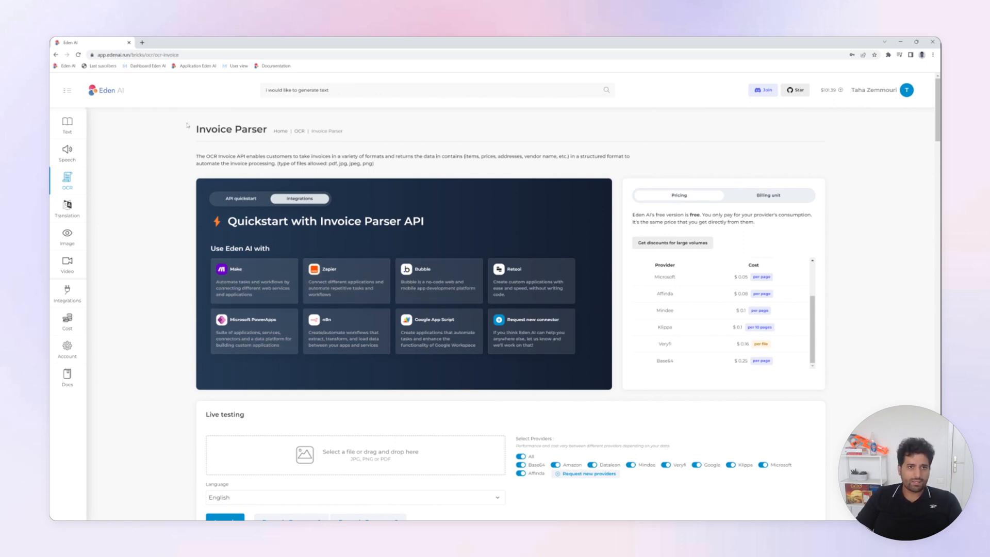
click(436, 90)
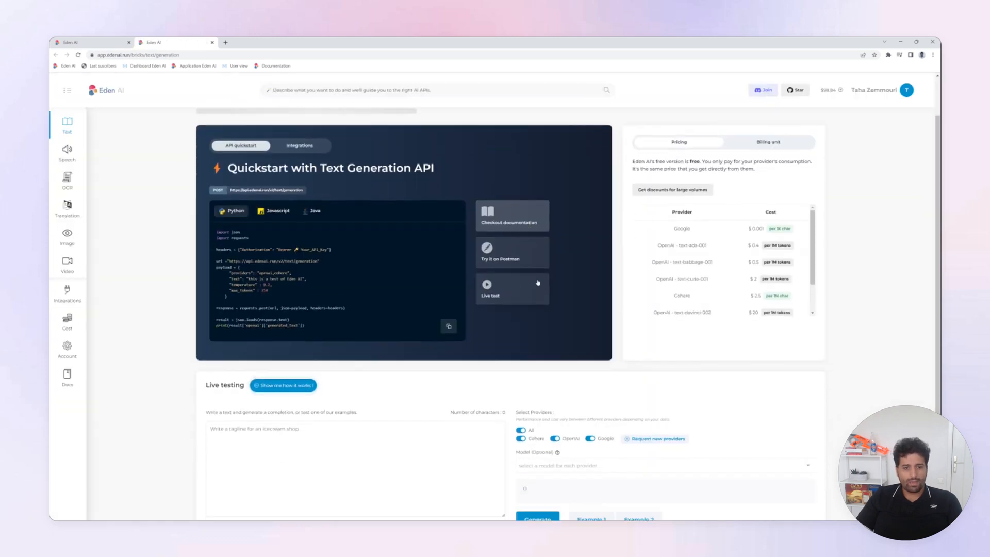
Generate texts for the 'presentation of Eden AI' prompt with Cohere, OpenAI and Google enabled
scroll(down, 3)
text(Please write a presentation of Eden AI, the universal AI API which gathers the best AI engines)
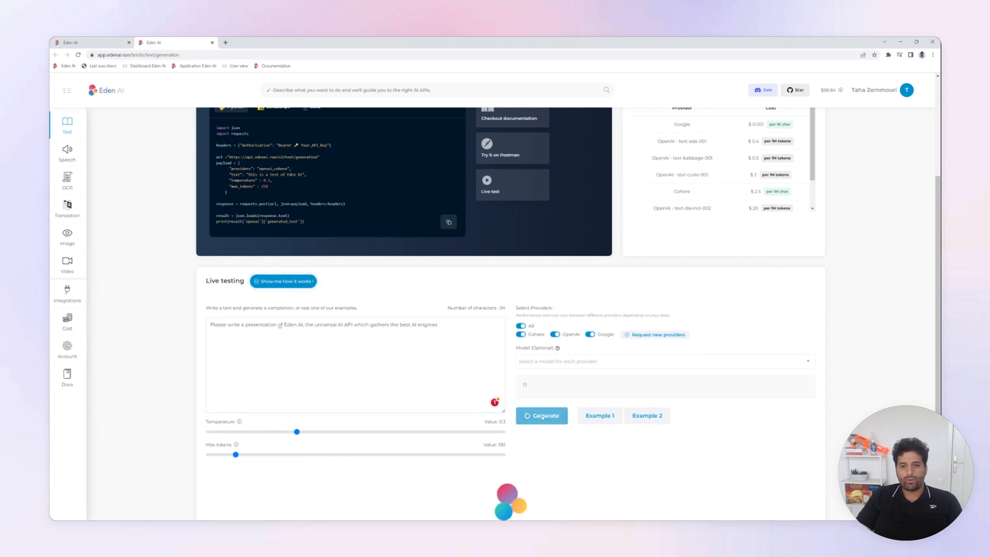
click(541, 415)
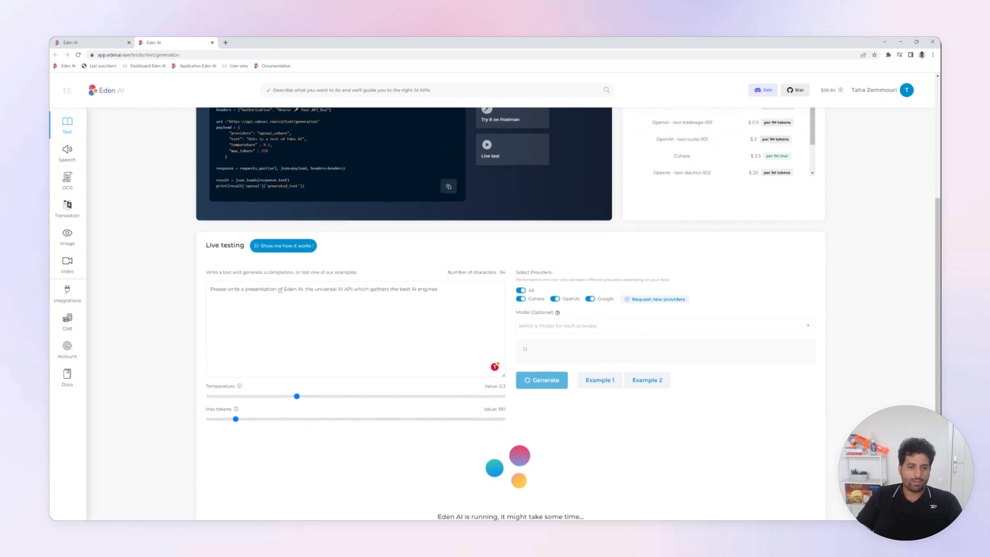
click(541, 379)
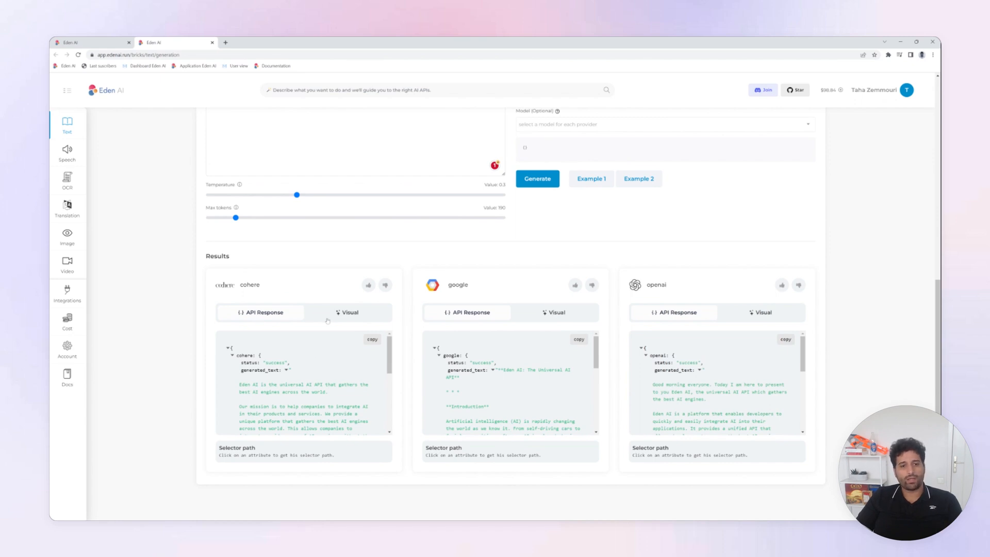
Switch the Cohere, Google and OpenAI results to the readable Visual view
click(348, 312)
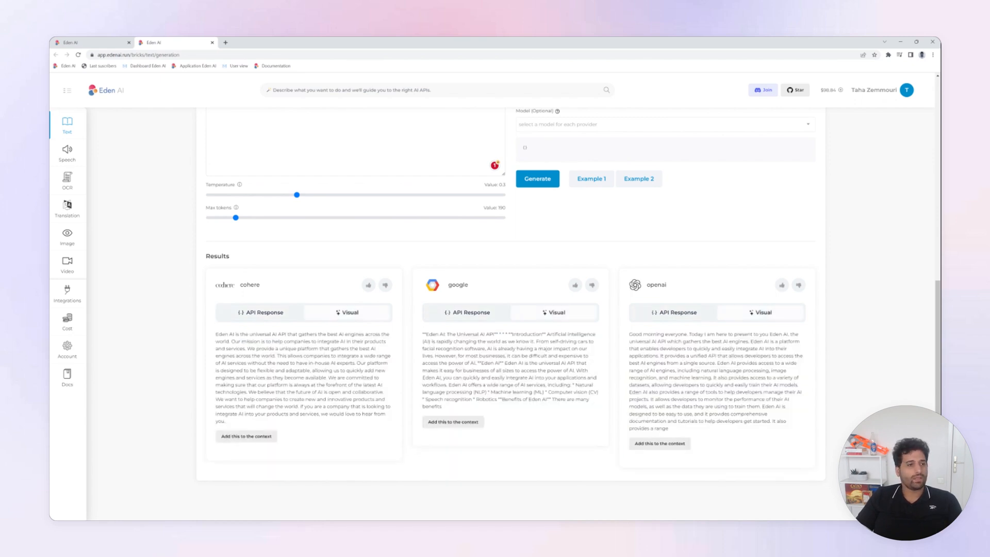